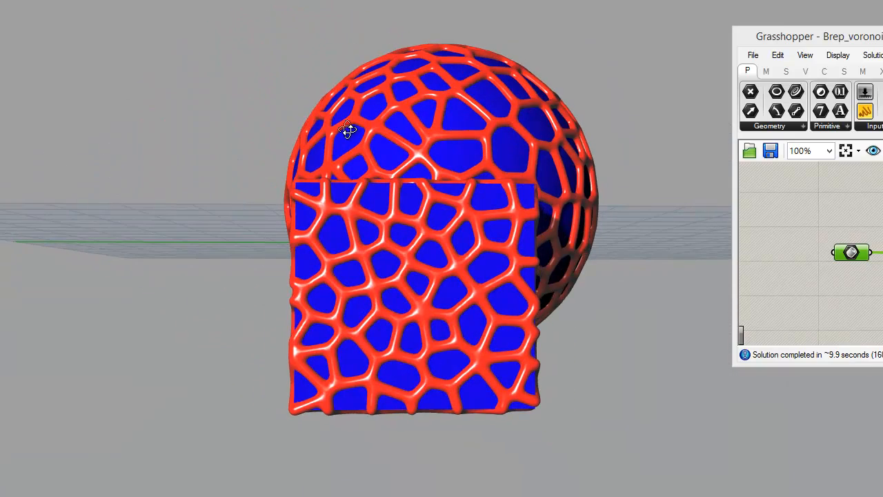
- Orbit around the sphere and box to inspect the thin red Voronoi curves from several angles
left_click_drag(349, 130, 272, 78)
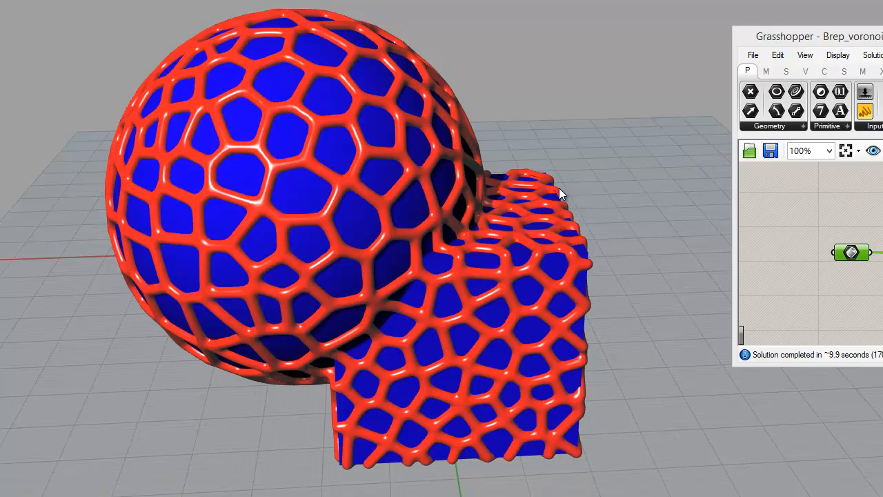
left_click_drag(558, 194, 345, 194)
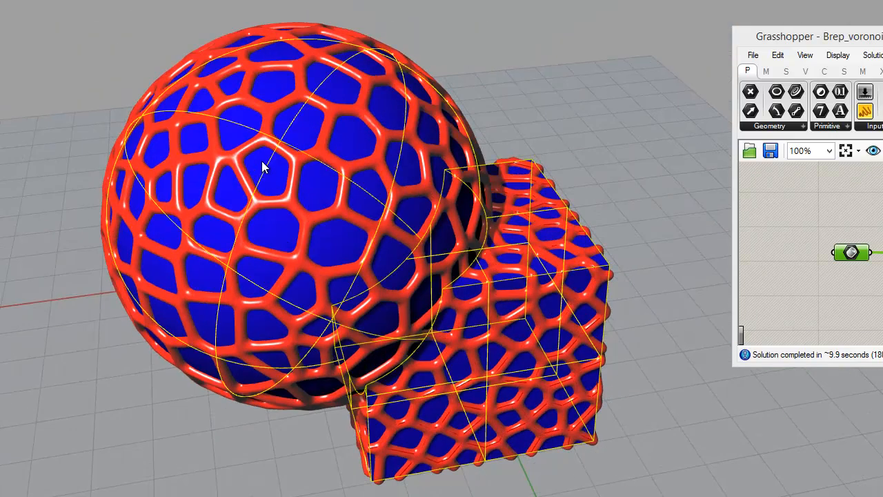
mouse_move(372, 226)
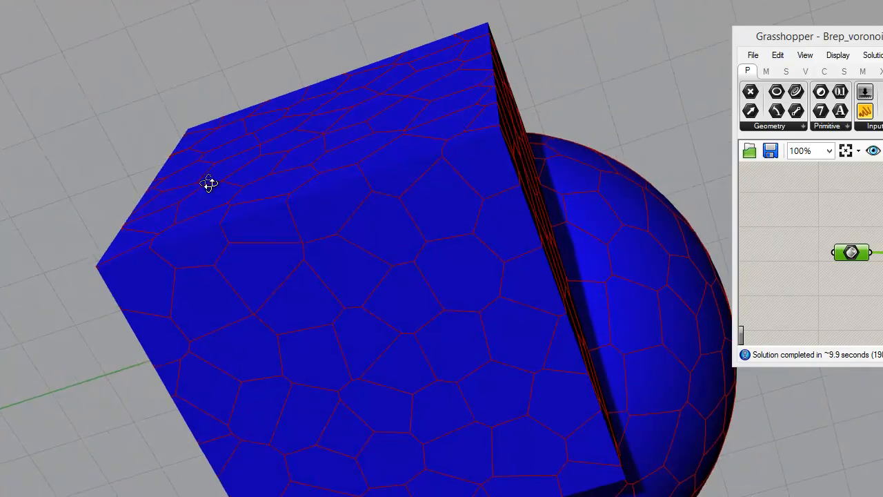
left_click_drag(208, 182, 408, 380)
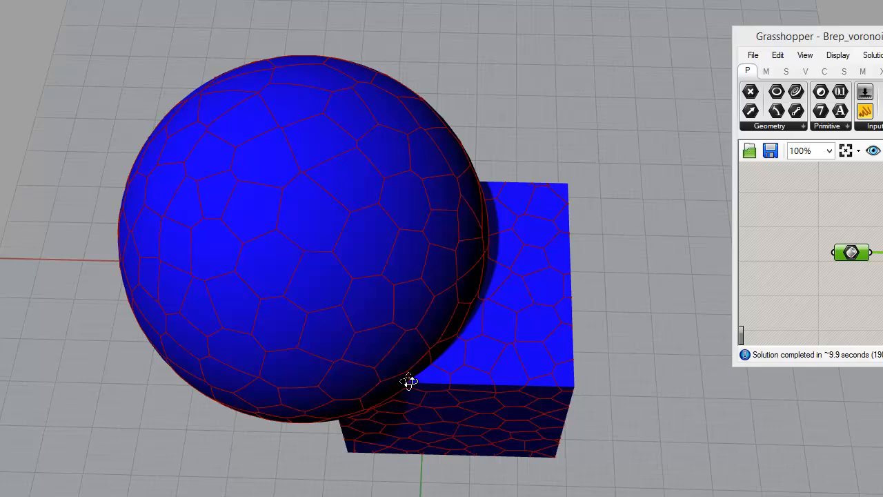
left_click_drag(409, 381, 479, 320)
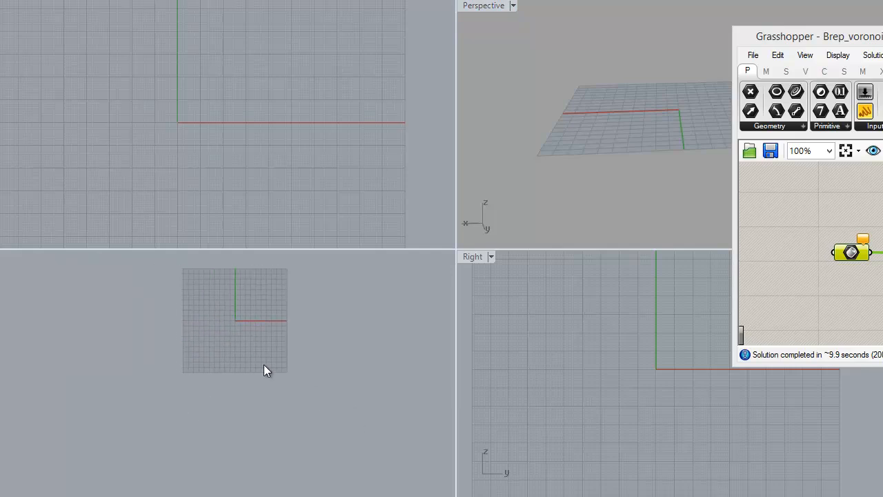
mouse_move(249, 365)
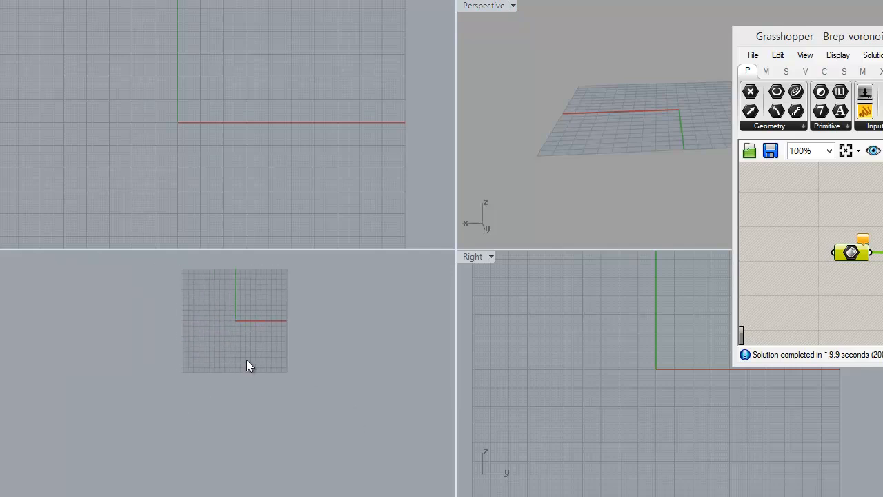
mouse_move(248, 322)
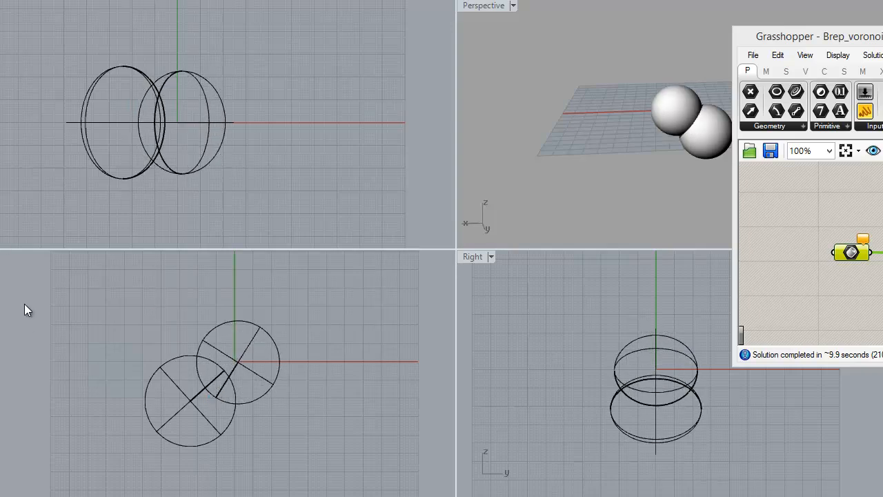
mouse_move(104, 326)
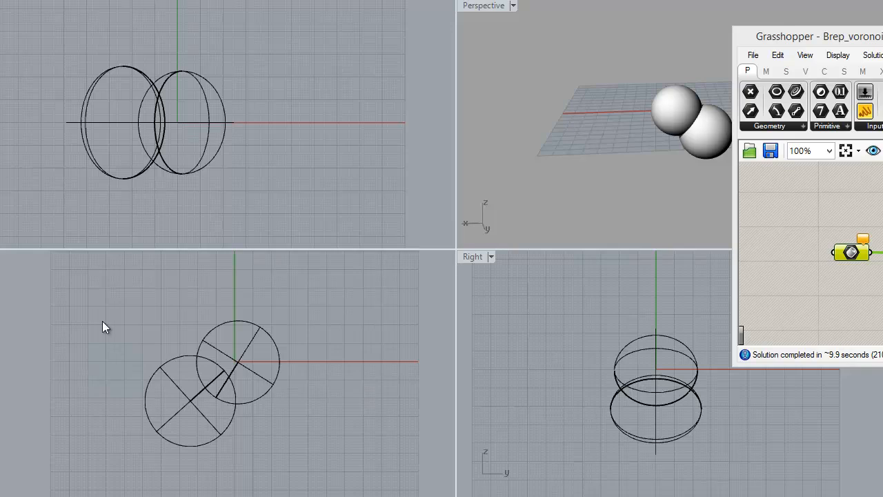
mouse_move(171, 401)
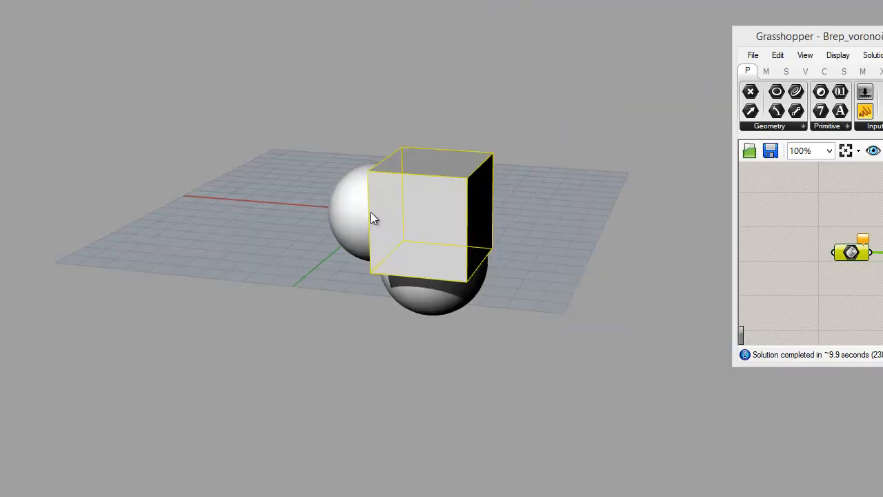
- Inspect the cube against the spheres, then window-select both spheres and the cube together
left_click_drag(372, 217, 583, 241)
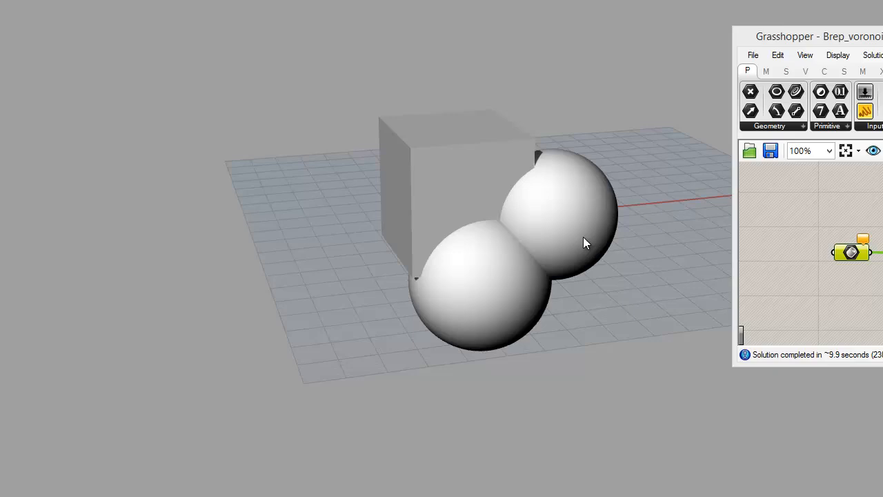
left_click_drag(583, 242, 460, 301)
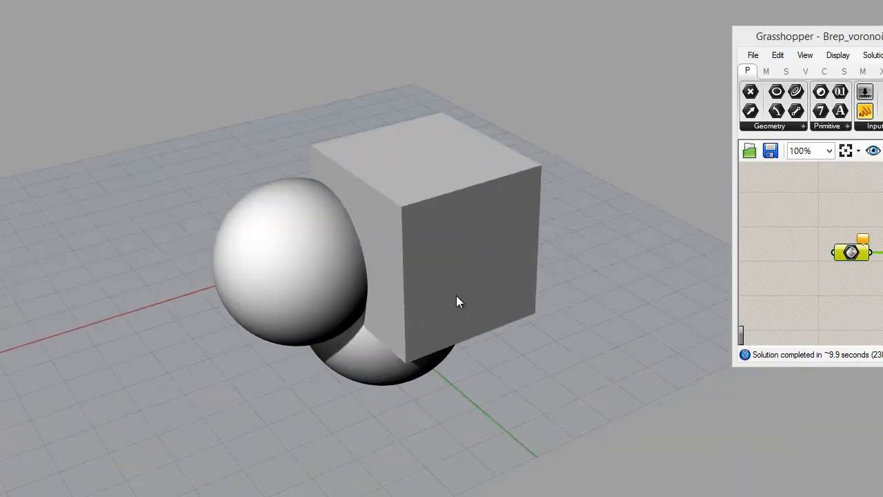
left_click_drag(460, 301, 511, 313)
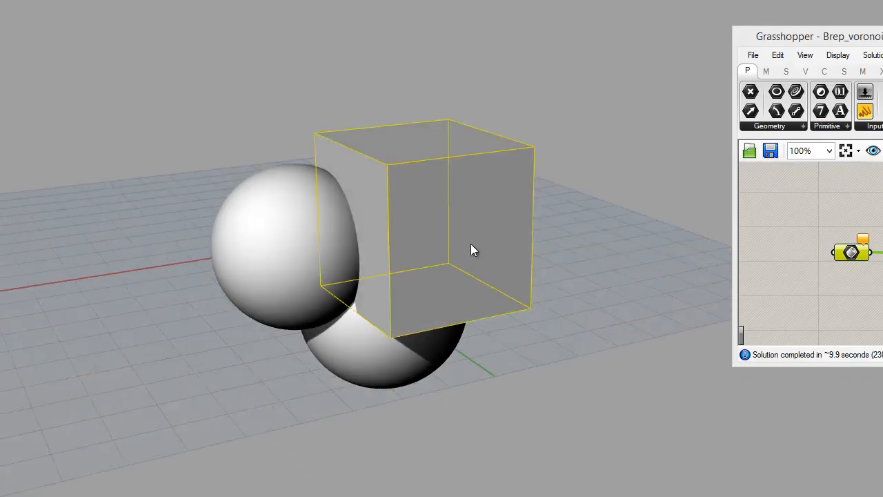
left_click(434, 234)
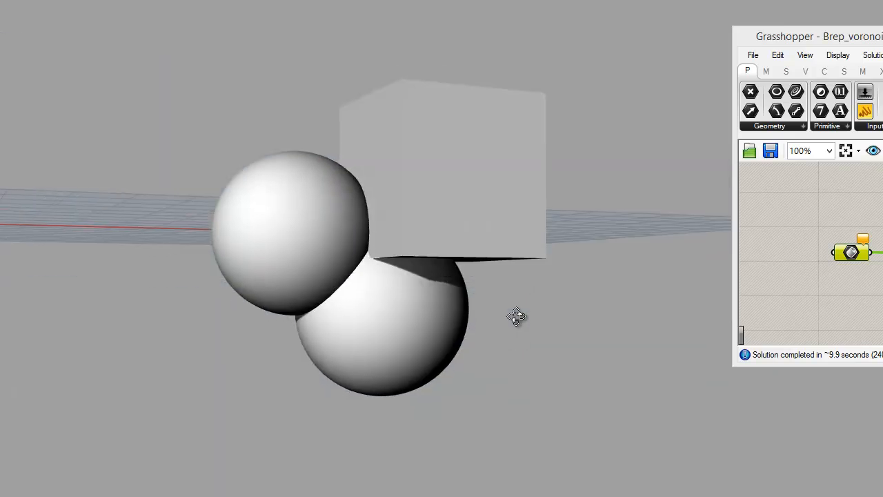
left_click_drag(516, 316, 236, 145)
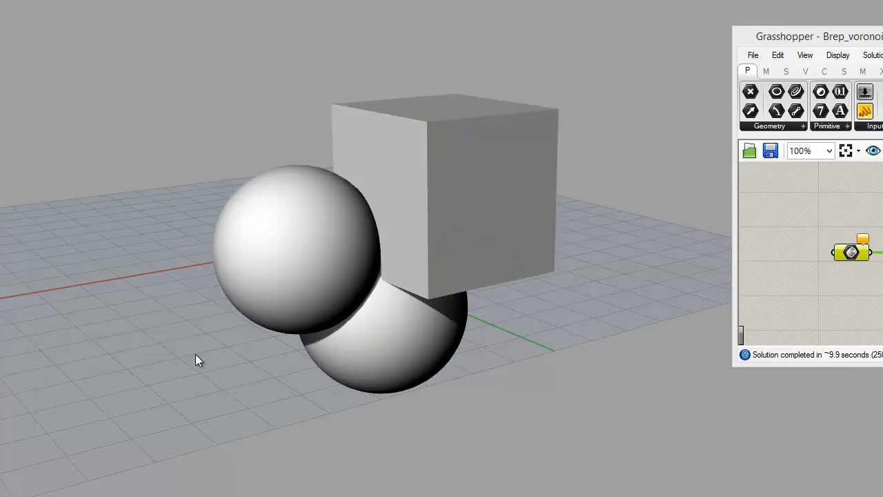
left_click_drag(199, 359, 286, 334)
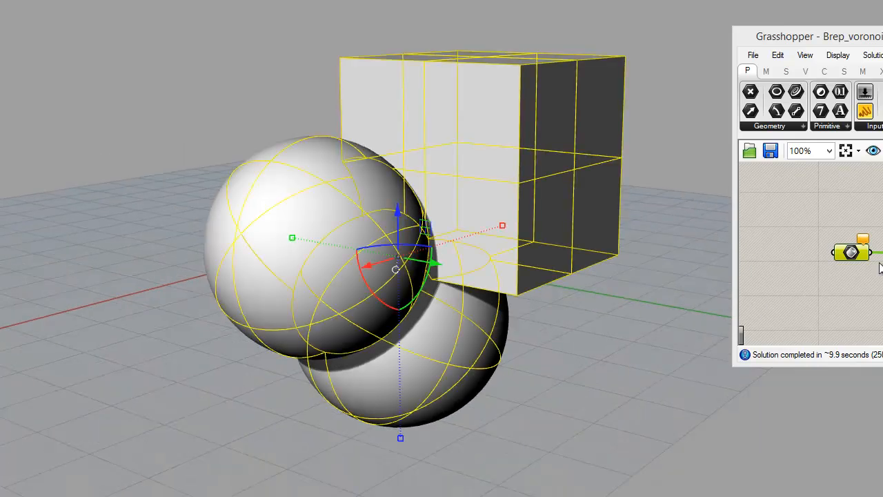
- Load the selected spheres and cube into the definition's Brep parameter via Set Multiple Breps
right_click(852, 252)
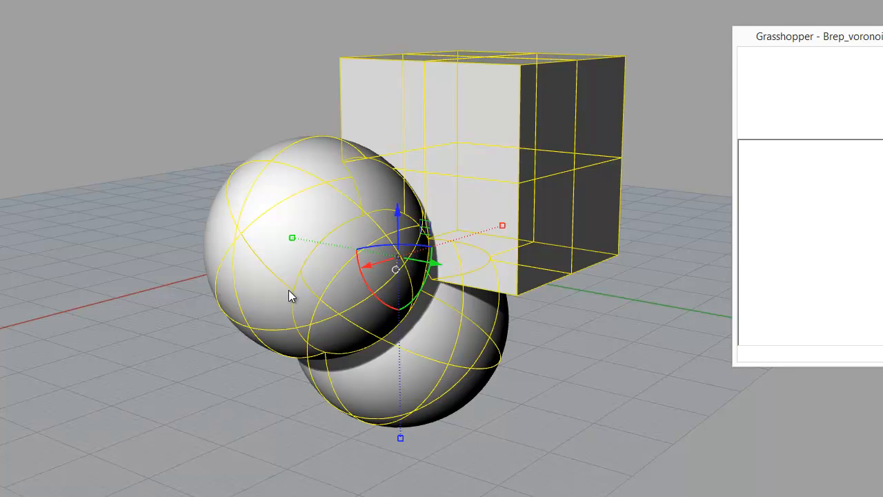
mouse_move(178, 275)
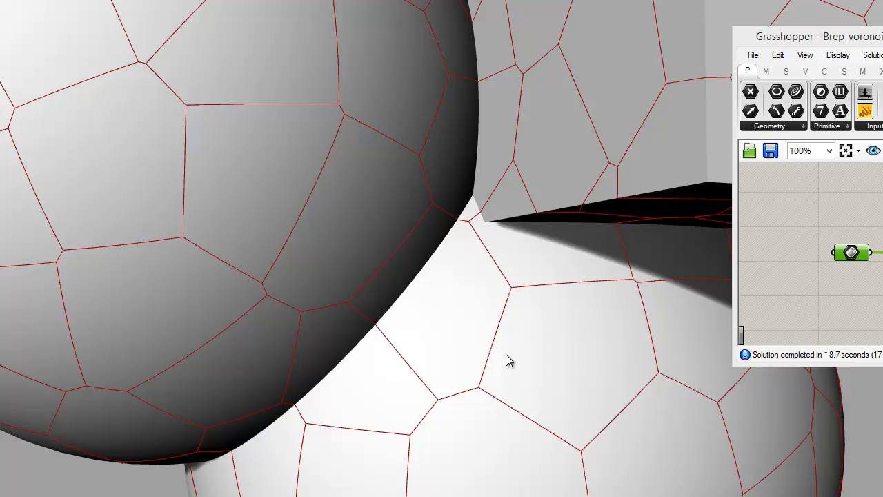
left_click_drag(508, 359, 482, 202)
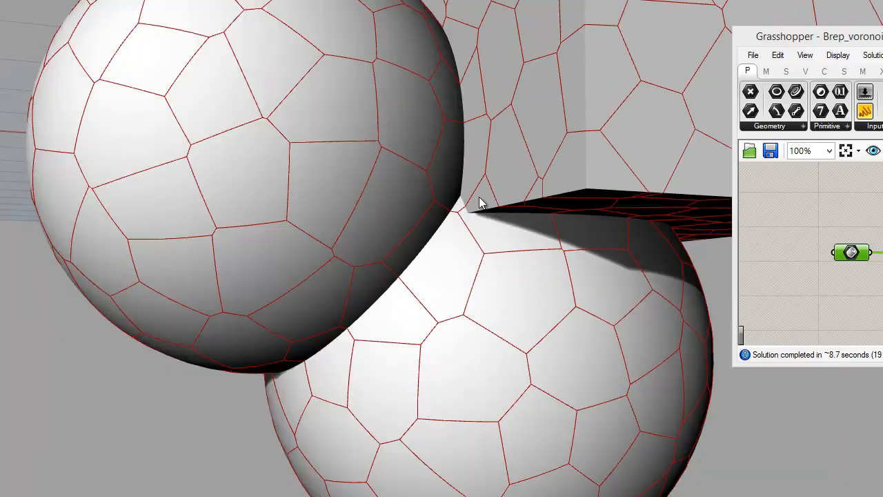
left_click_drag(483, 200, 332, 207)
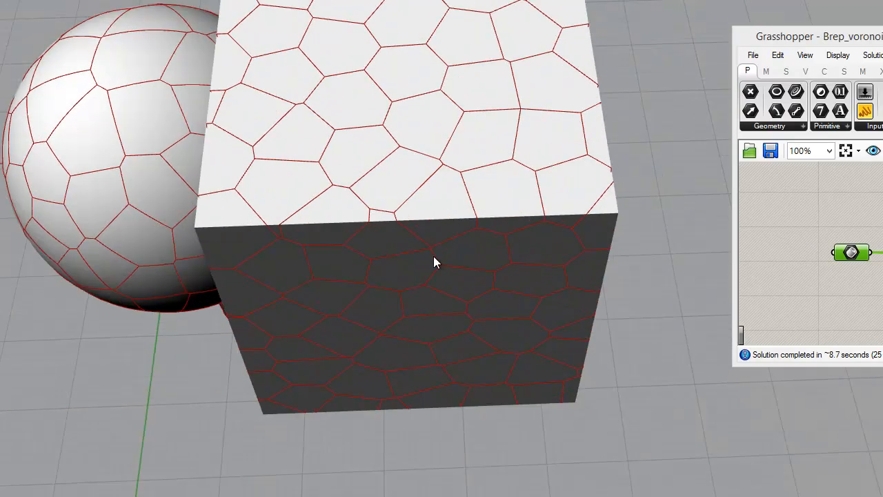
left_click_drag(434, 262, 376, 112)
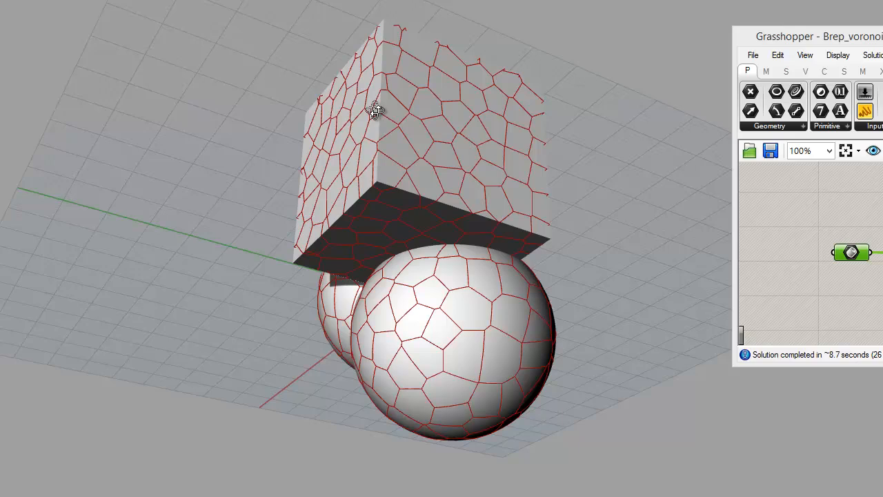
scroll("down", 3)
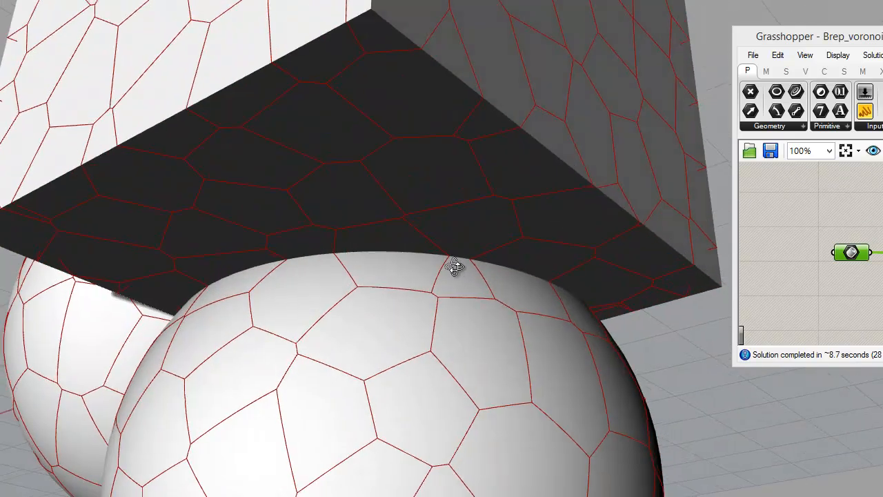
left_click_drag(454, 267, 333, 250)
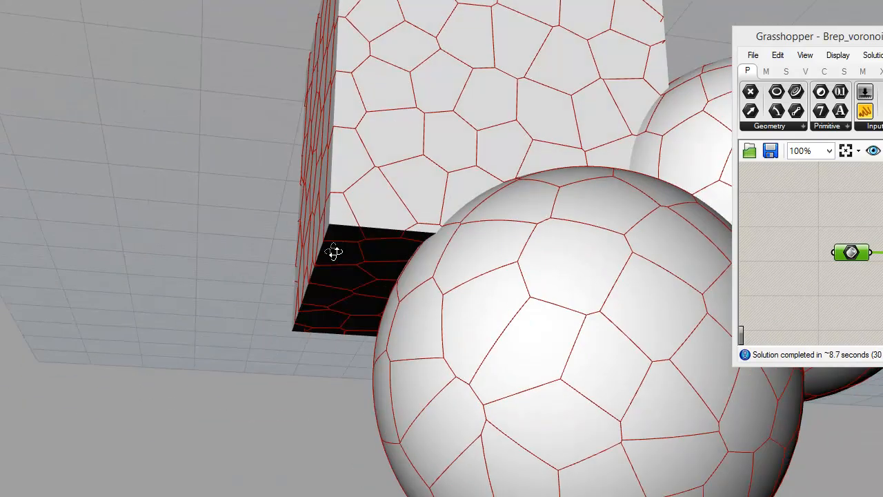
left_click_drag(333, 250, 345, 322)
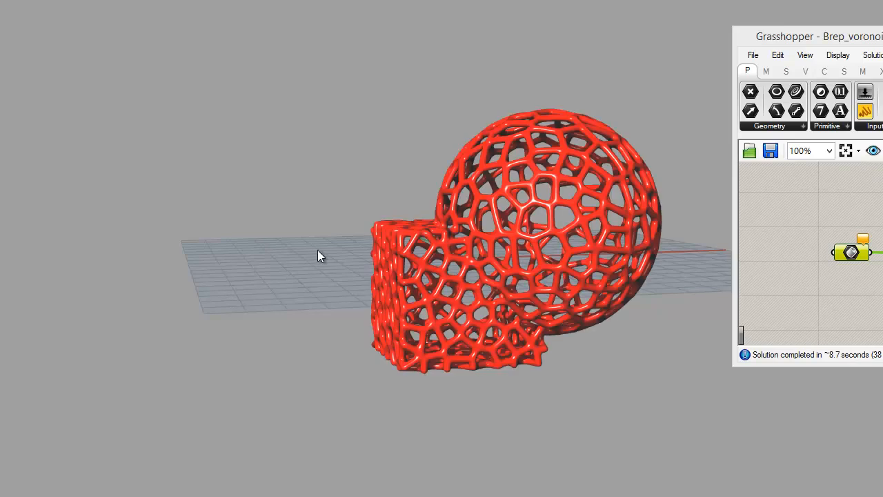
- Orbit and zoom to inspect the red piped lattice from below and above
left_click_drag(317, 255, 469, 338)
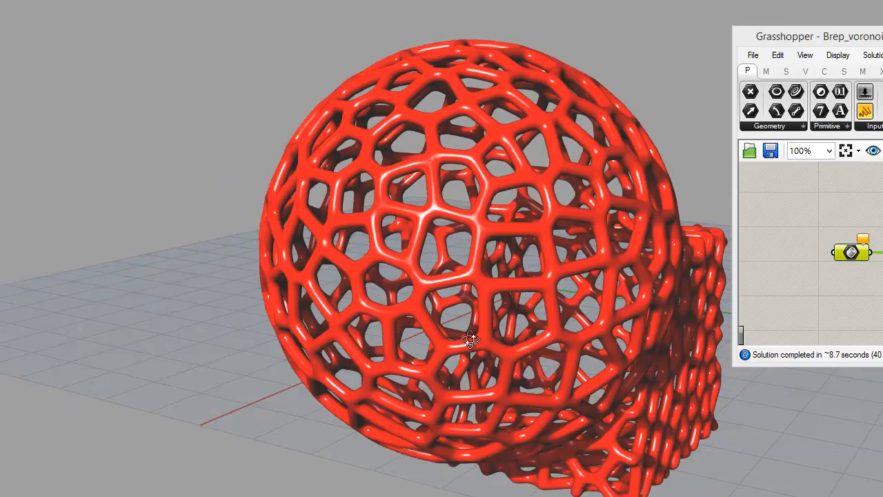
left_click_drag(469, 338, 375, 269)
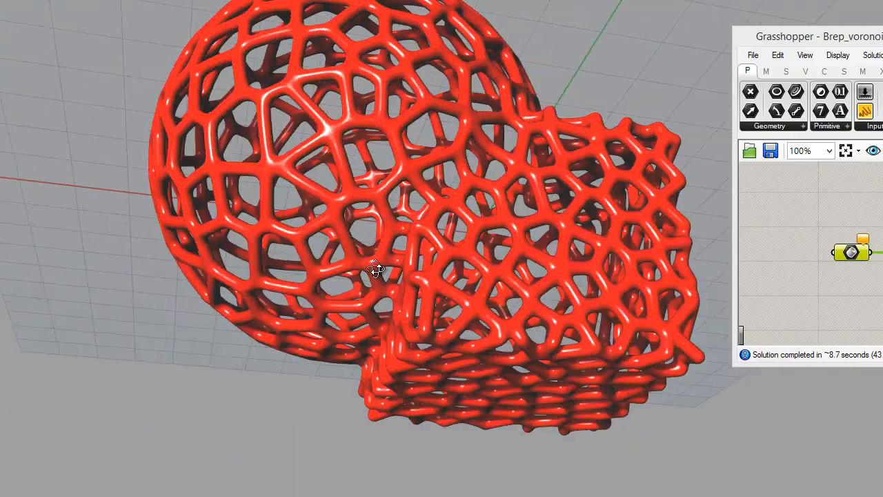
left_click_drag(376, 269, 413, 328)
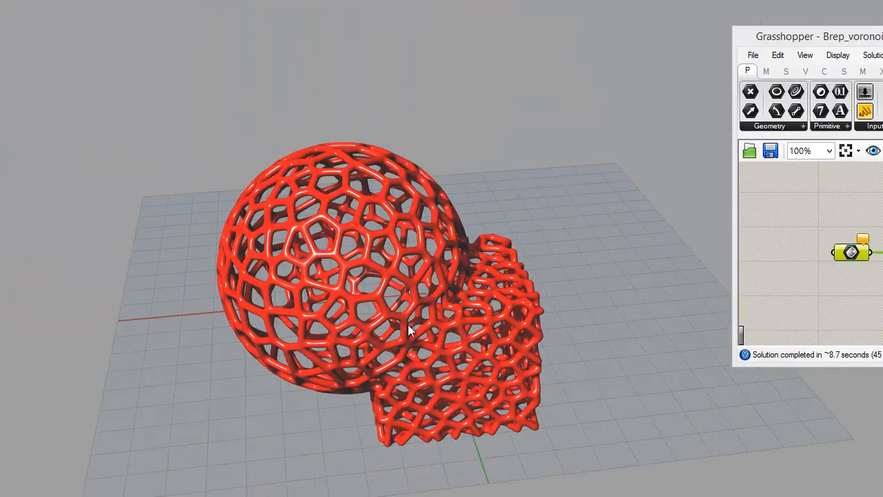
scroll("down", 3)
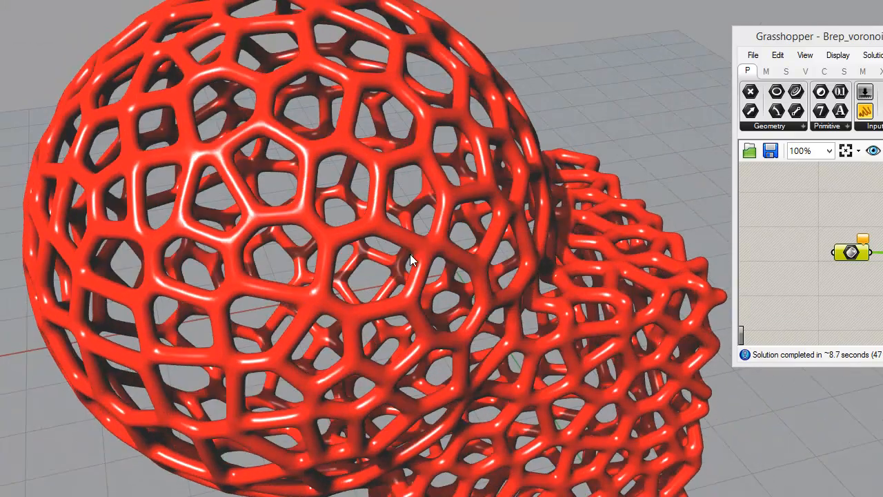